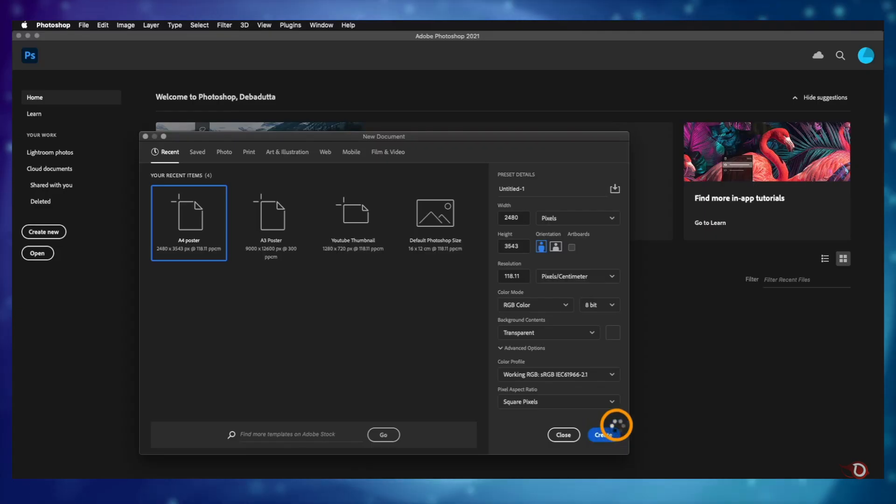
Step: Create the new A4 poster document, 2480 x 3543 px, with a transparent background
left_click(602, 435)
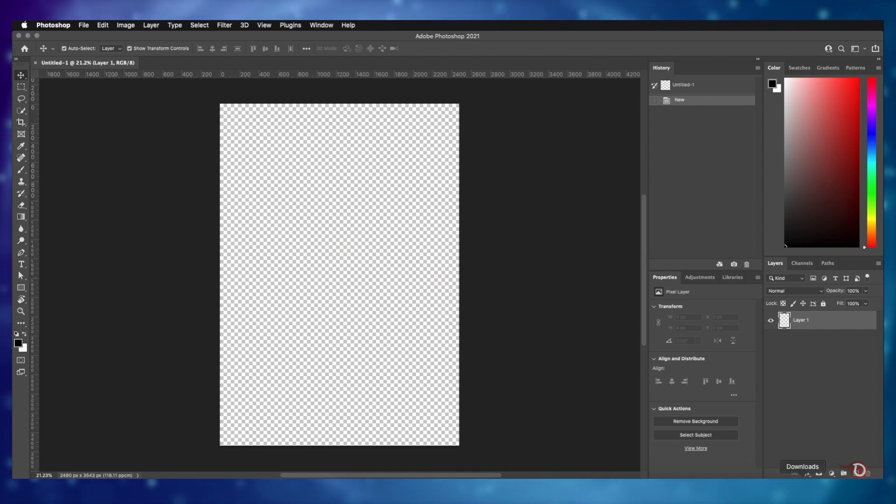
Step: Place the pink-orange sky photo from Downloads as an embedded layer fitted to the canvas width
left_click(803, 466)
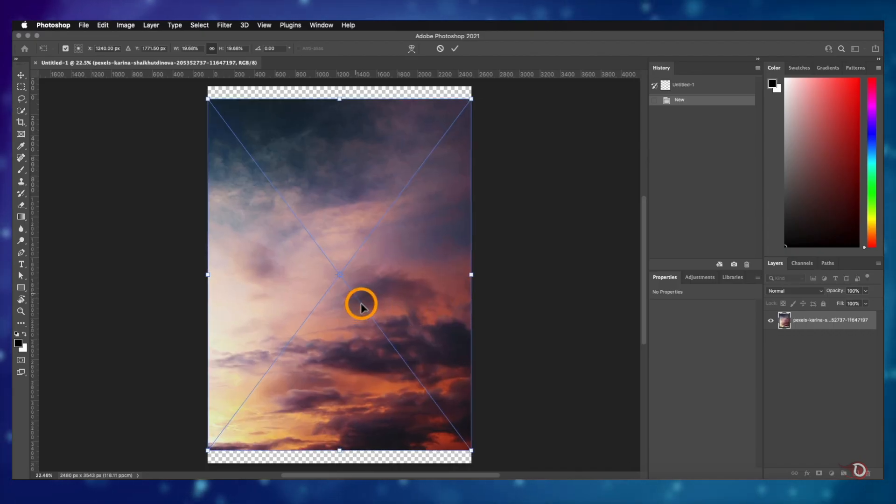
left_click(455, 48)
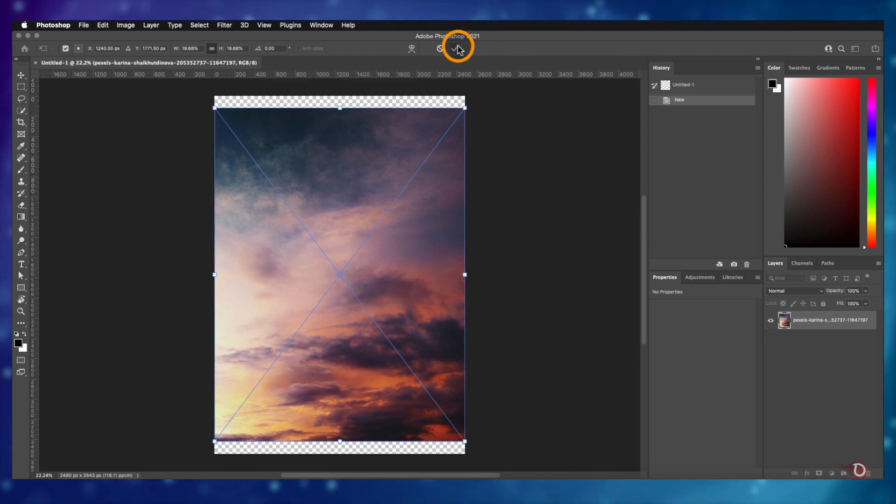
left_click(457, 48)
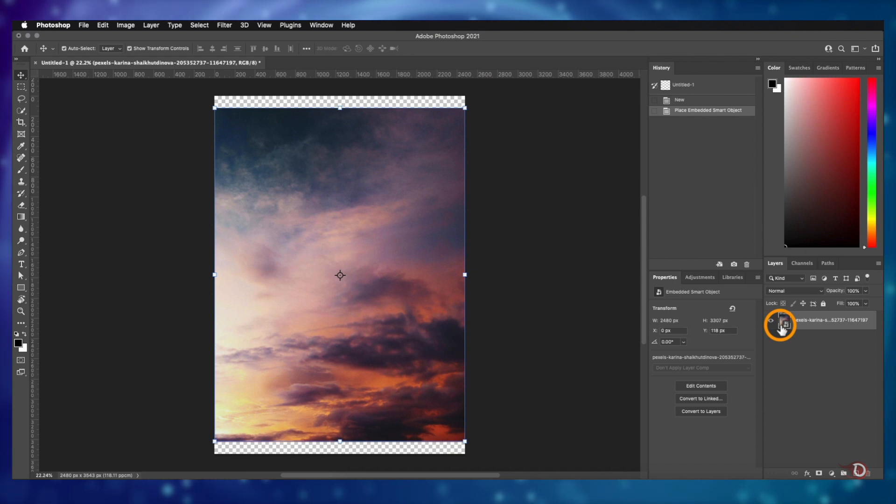
Step: Start Liquify on the sky layer with the Forward Warp brush at size 1100, density 50
left_click(772, 320)
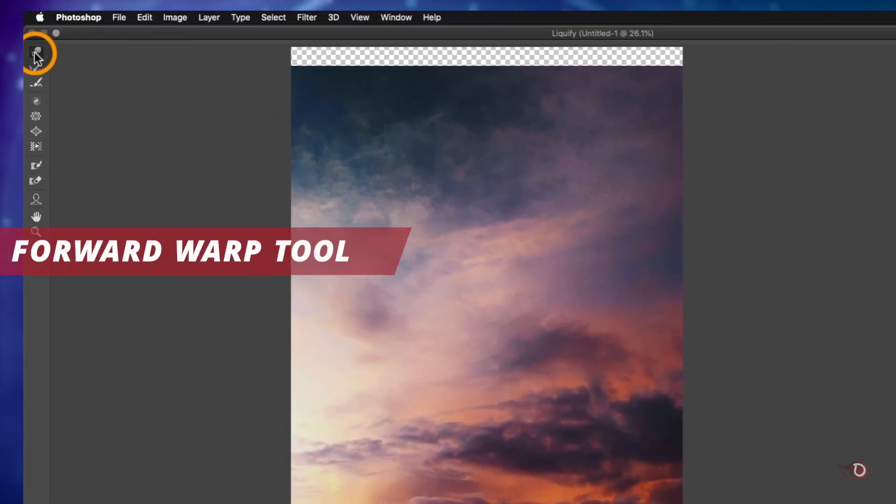
left_click(35, 51)
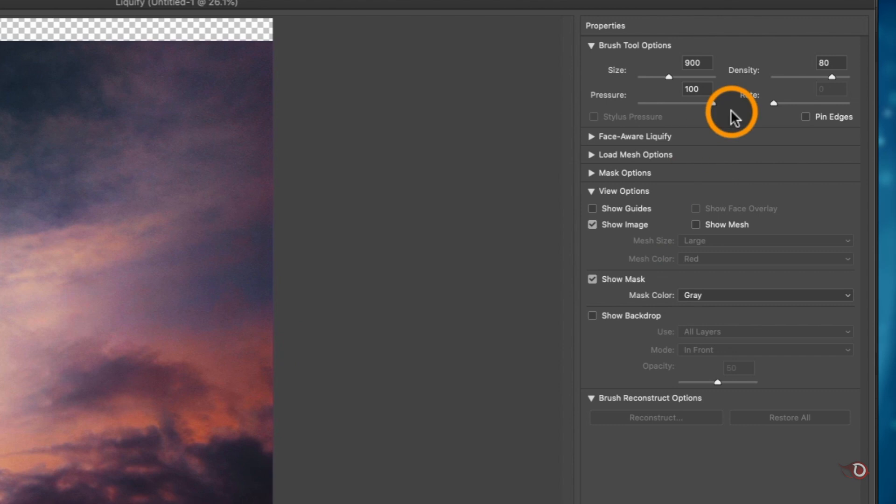
mouse_move(645, 88)
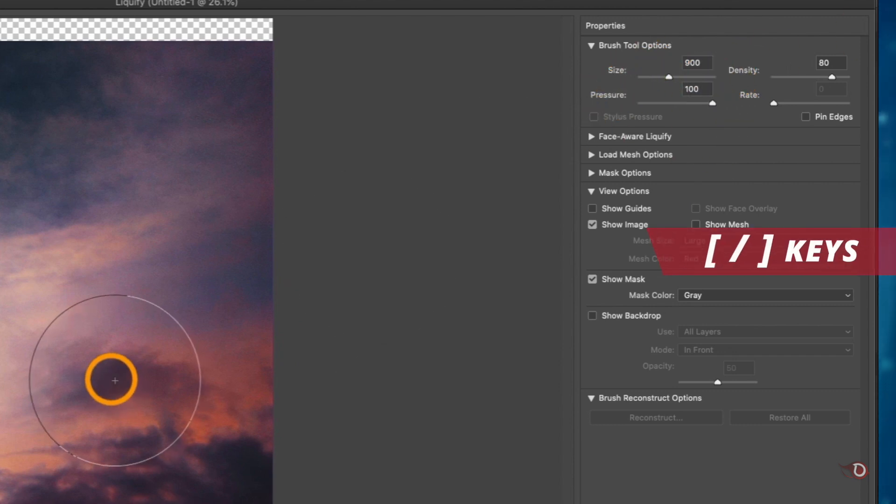
key("]")
type("50")
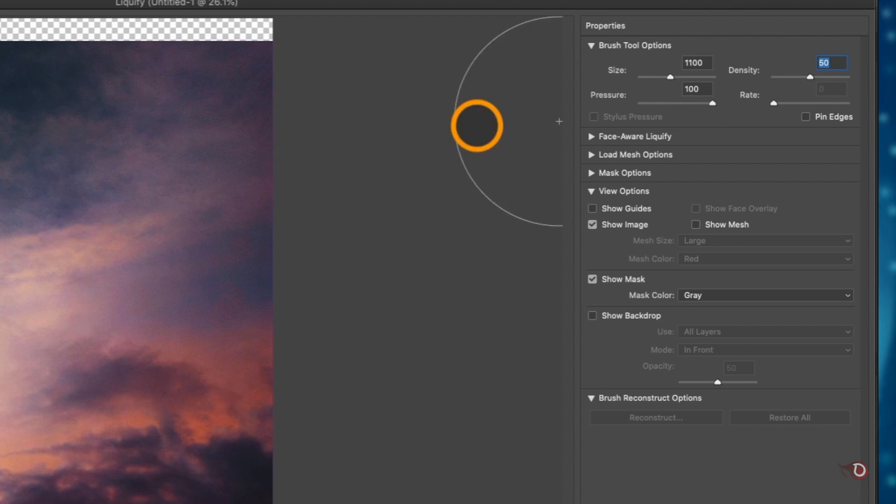
mouse_move(158, 296)
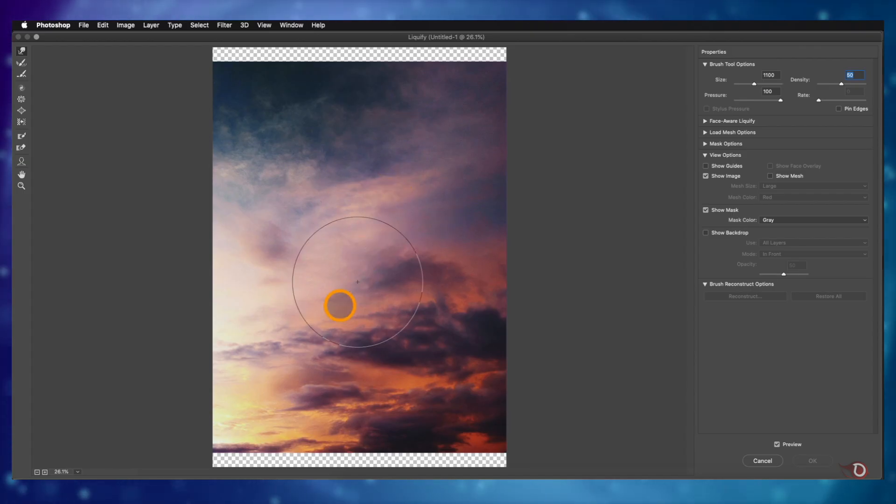
mouse_move(382, 264)
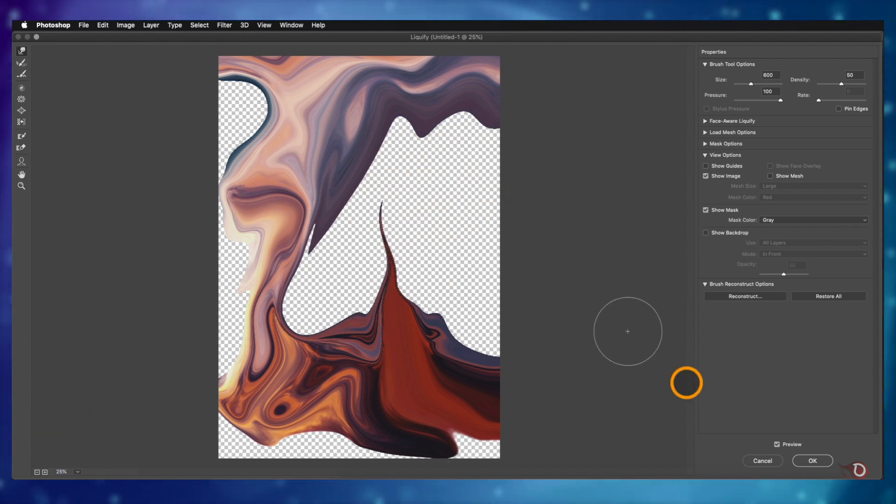
Step: Apply the Liquify warp so the sky layer carries it as an editable smart filter
left_click(811, 461)
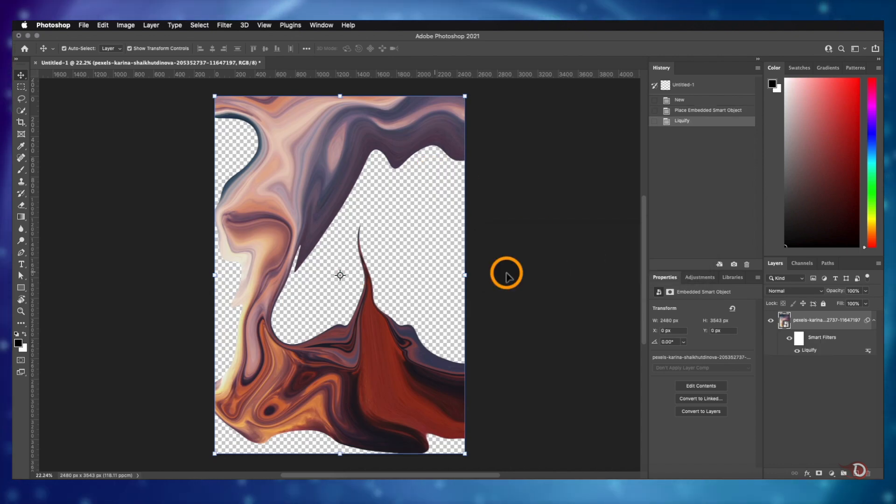
mouse_move(300, 189)
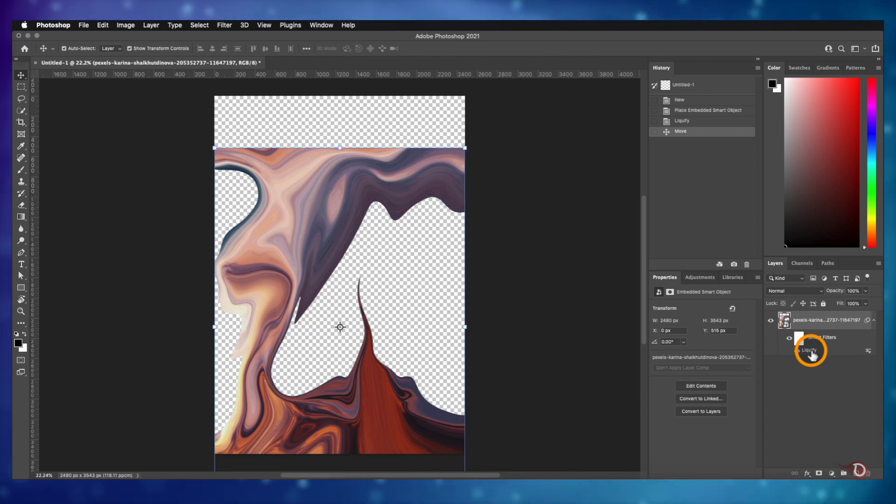
Step: Reopen Liquify and push the upper-left liquid into longer sweeping arcs down the left side
double_click(810, 349)
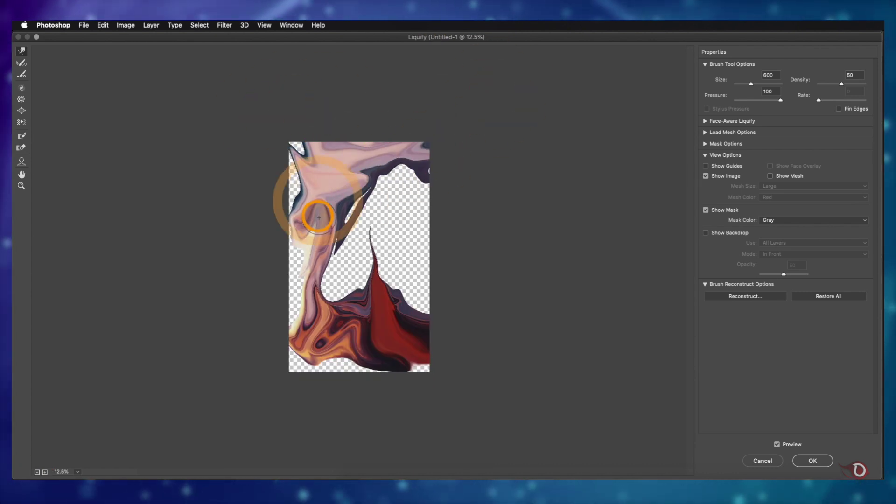
left_click_drag(317, 215, 309, 234)
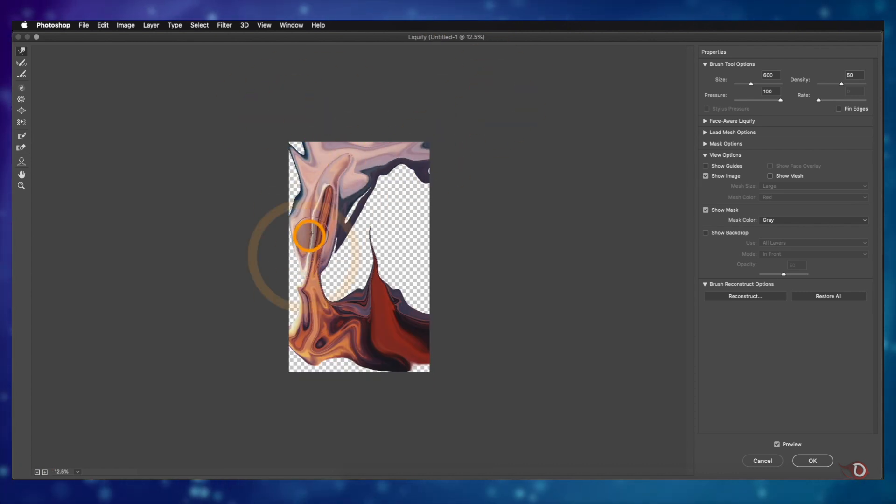
left_click_drag(309, 235, 355, 214)
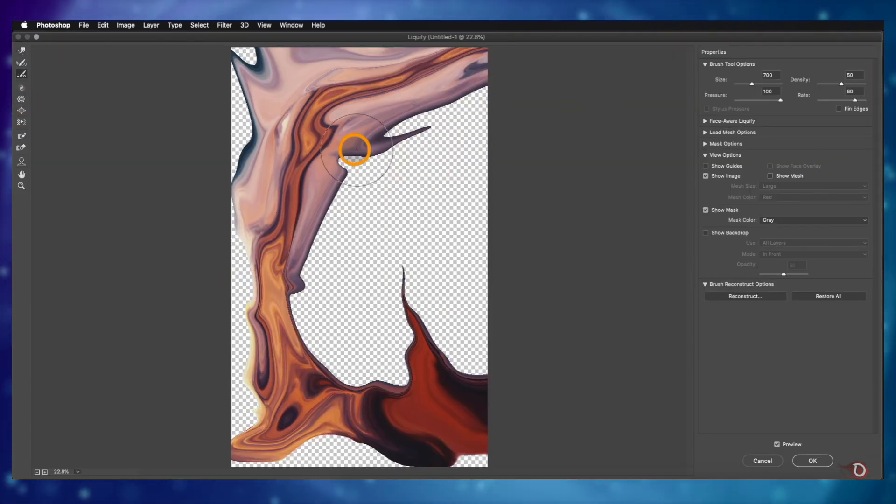
Step: Commit the reworked warp and add a cream #f7ece4 Solid Color fill beneath the Liquid layer
left_click(812, 460)
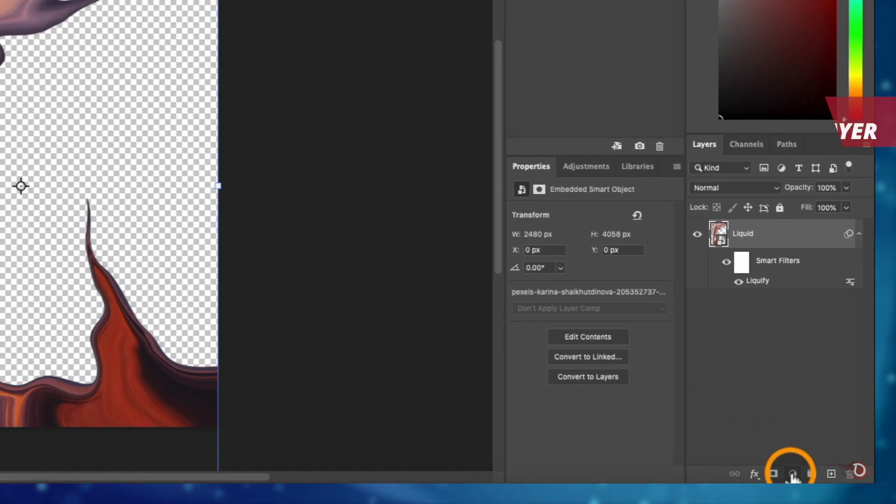
left_click(793, 473)
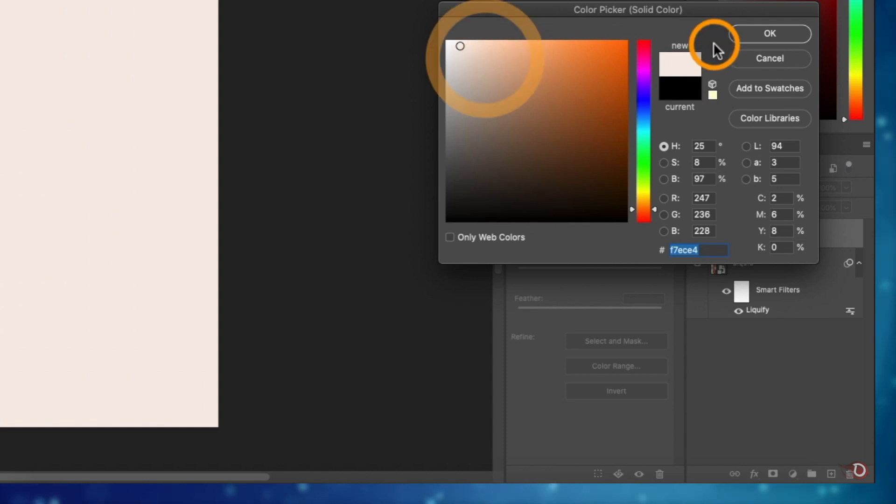
left_click(768, 34)
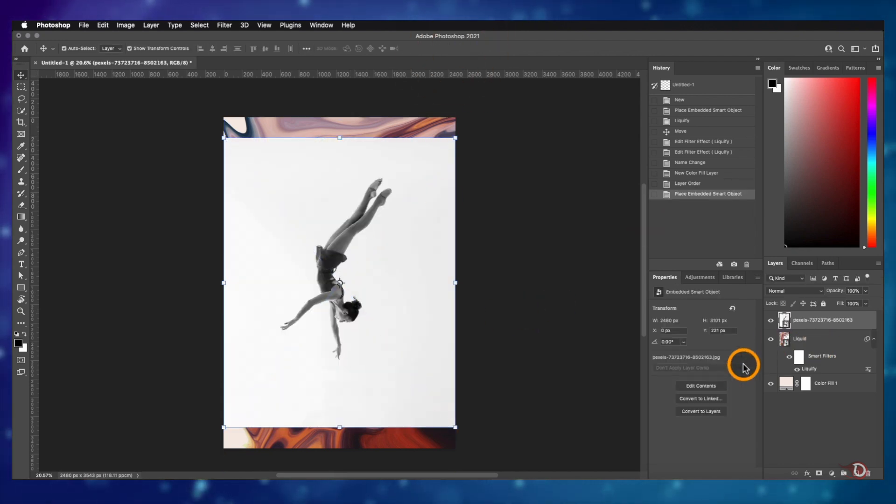
Step: Commit the placed diver photo and select its layer for masking out the white backdrop
left_click(770, 338)
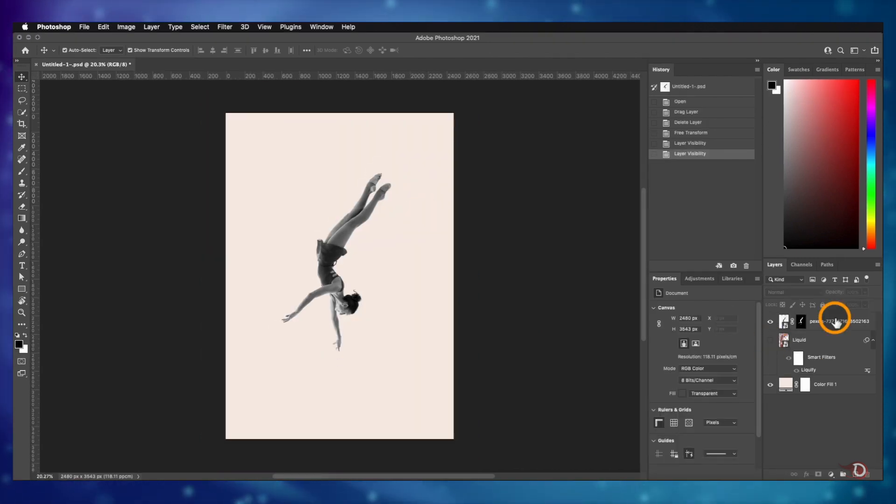
left_click(835, 320)
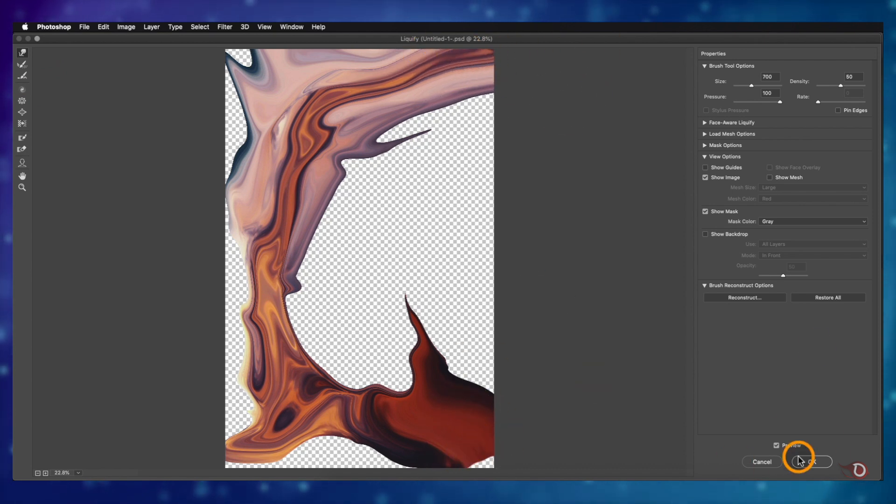
Step: Commit the swirl reshaping and move the Liquid layer so its lower tip touches the diver's hand
left_click(809, 462)
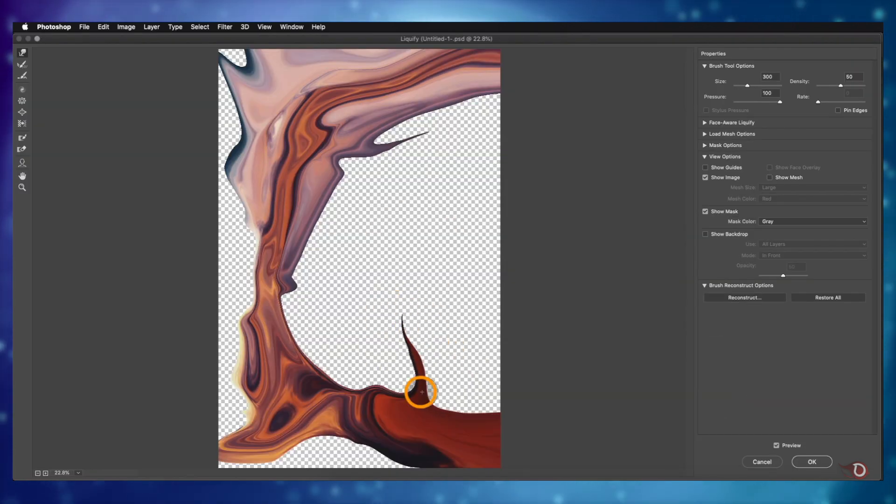
left_click(811, 462)
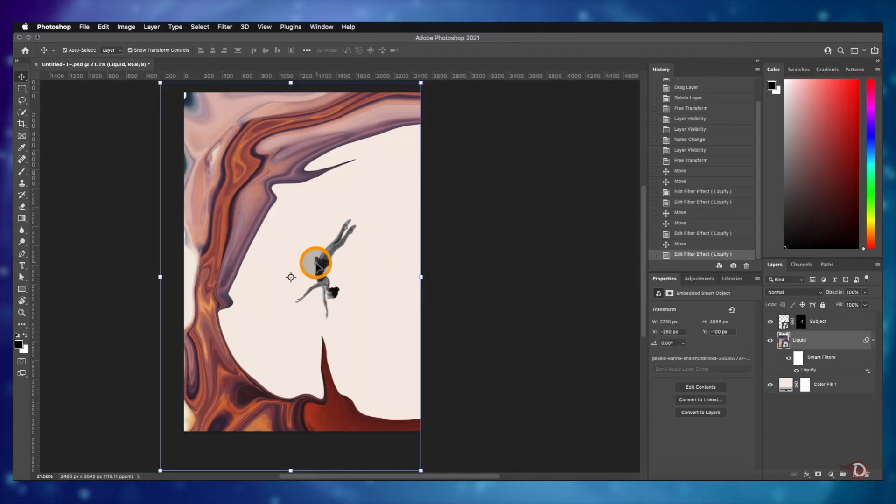
left_click(824, 384)
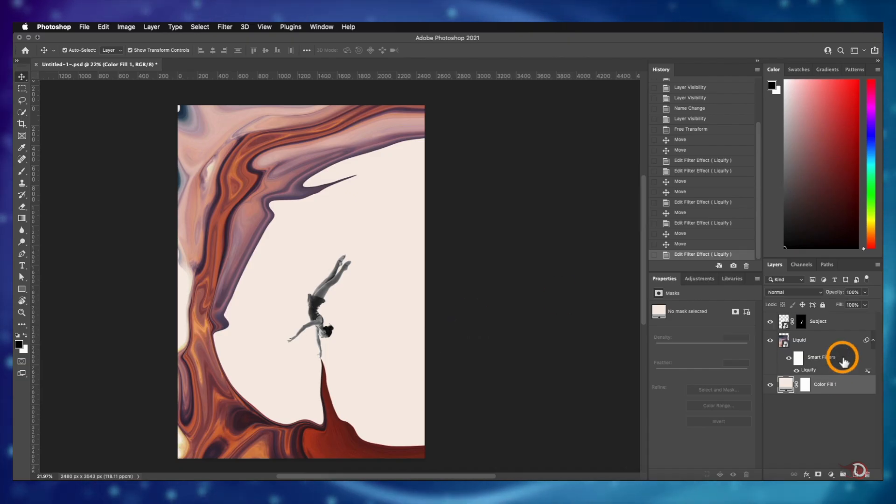
Step: Apply Filter Gallery Grain texture to the Liquid layer with Intensity 34, Contrast 79 and a chosen grain type
left_click(799, 340)
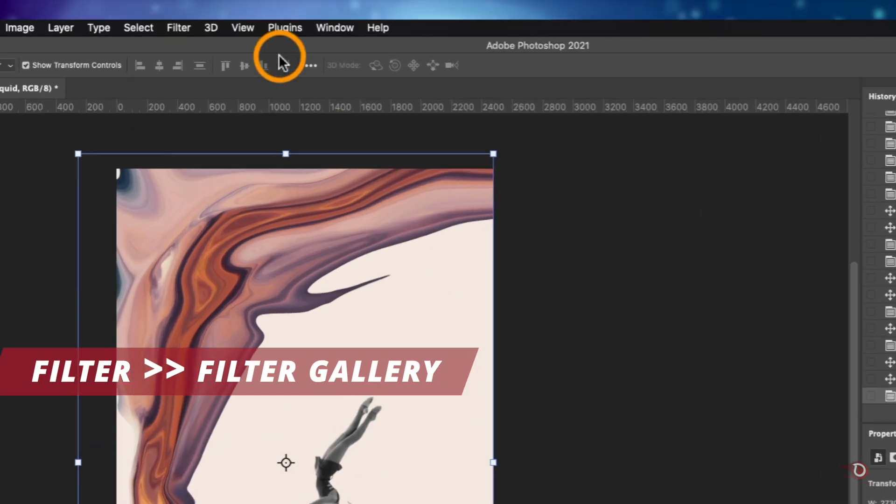
left_click(178, 27)
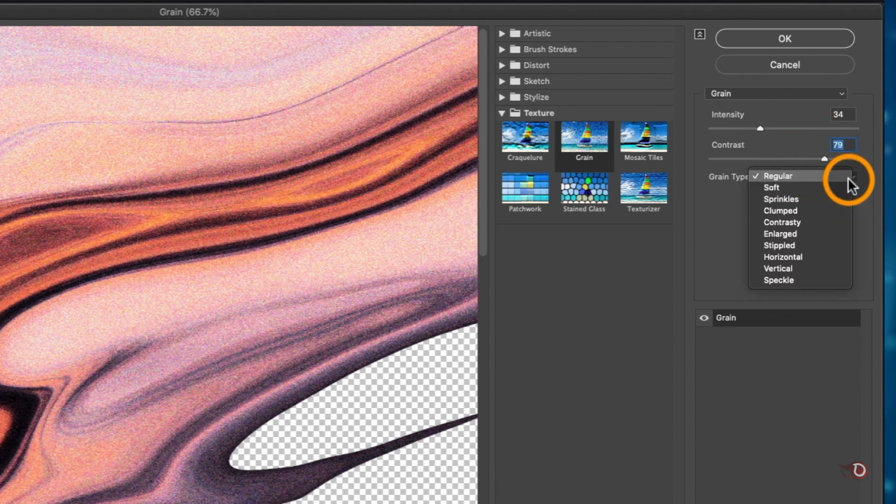
left_click(781, 210)
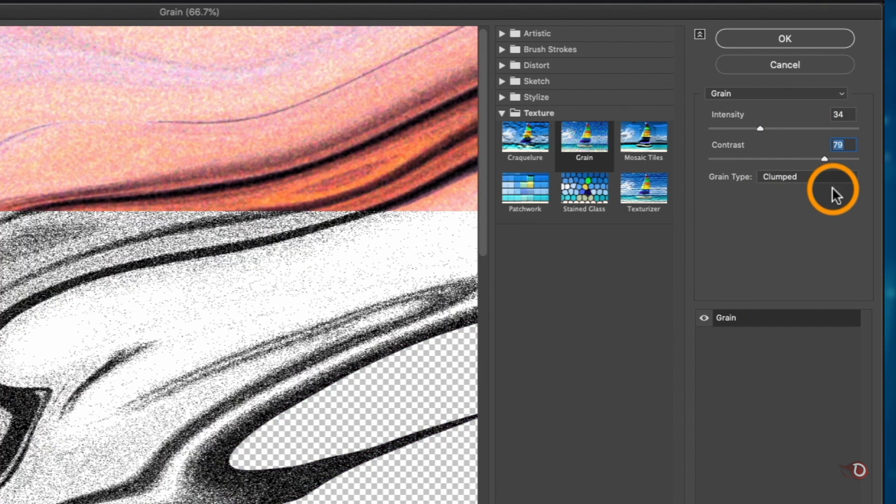
left_click(805, 177)
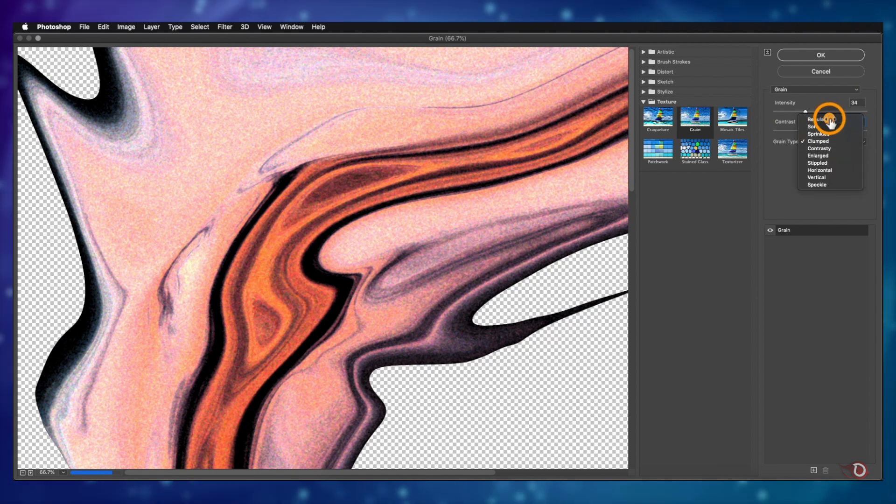
left_click(821, 55)
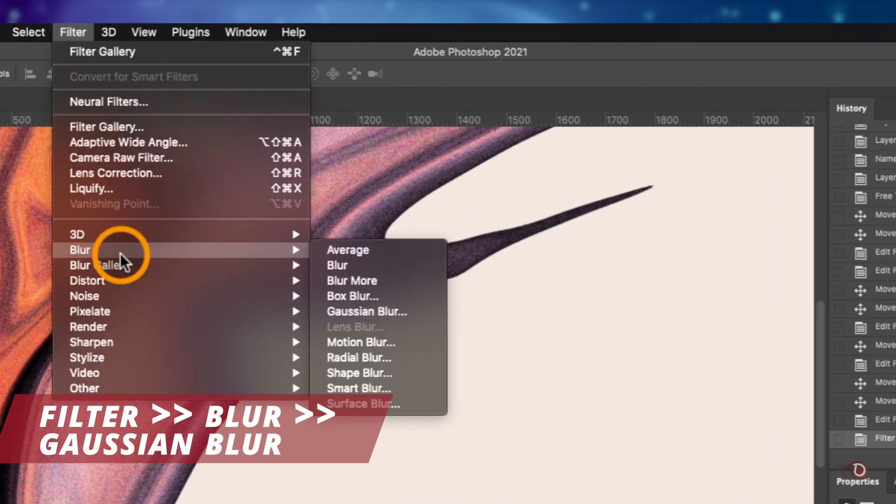
Step: Add a 0.6 px Gaussian Blur smart filter over the grain and toggle it to compare
left_click(365, 311)
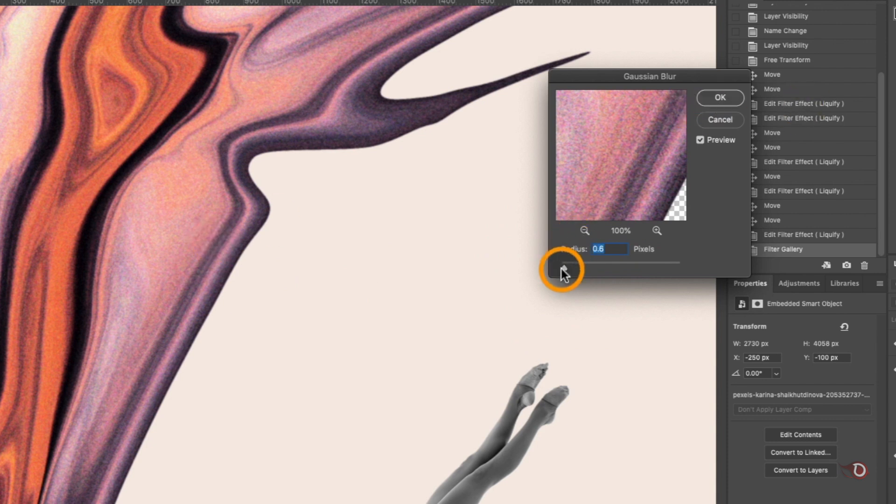
left_click(719, 98)
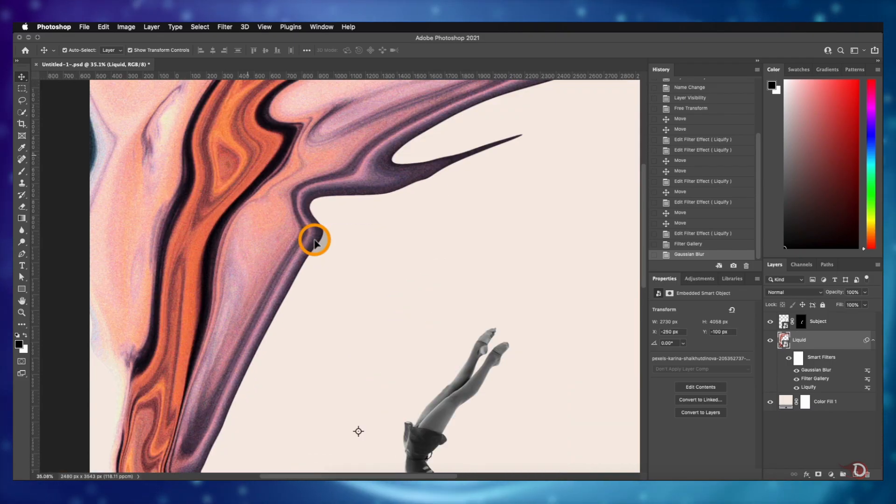
left_click(798, 369)
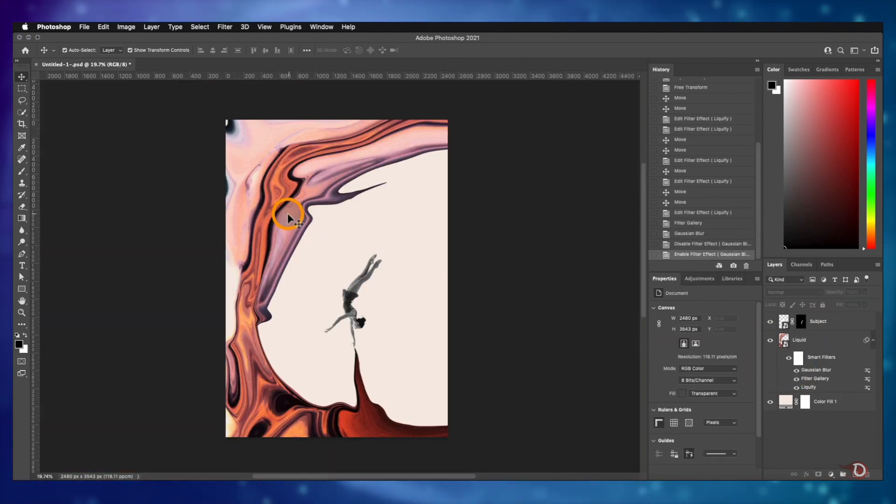
Step: Add a Vibrance adjustment layer clipped to the Liquid swirl layer
left_click(803, 340)
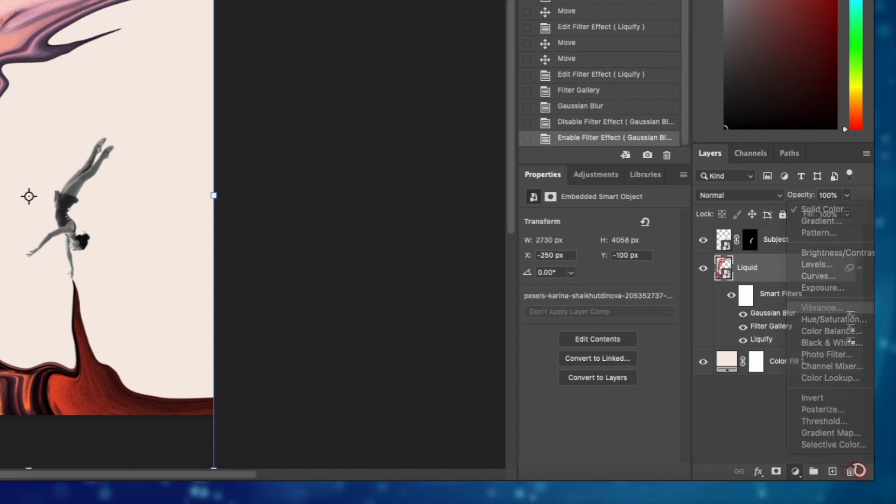
left_click(822, 307)
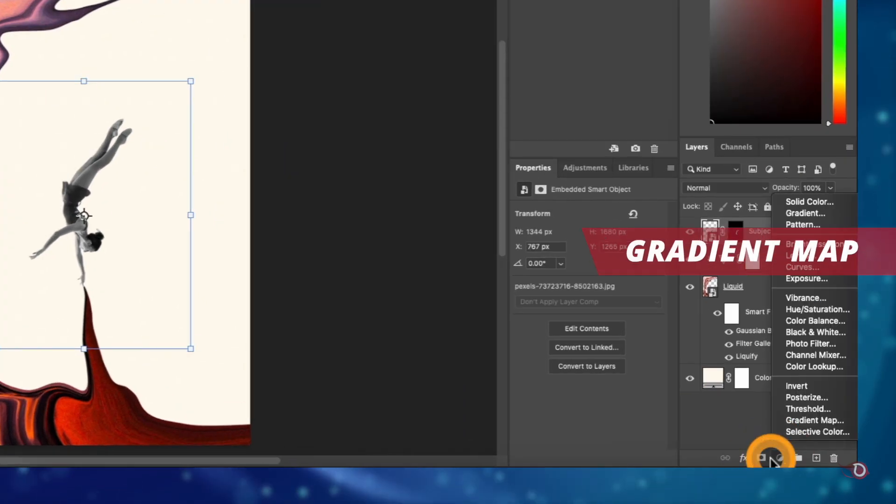
Step: Add a Gradient Map making the poster black-and-white, with the white stop moved to 86%
left_click(814, 420)
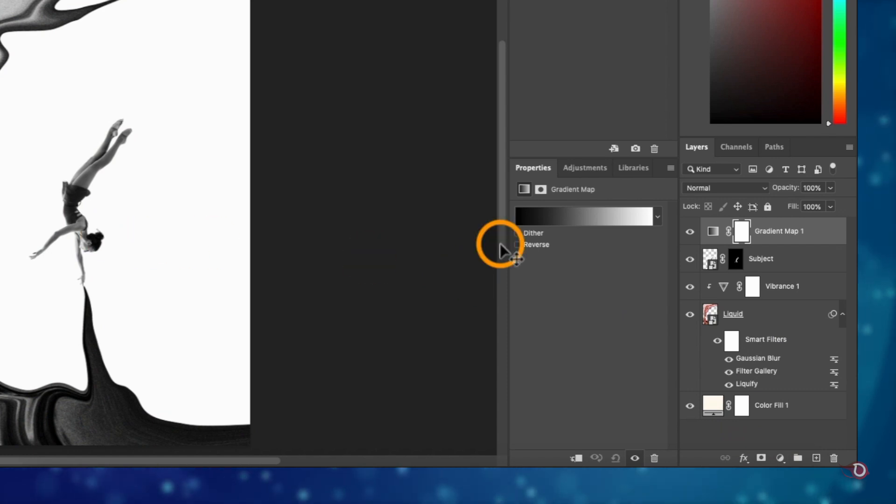
left_click(587, 216)
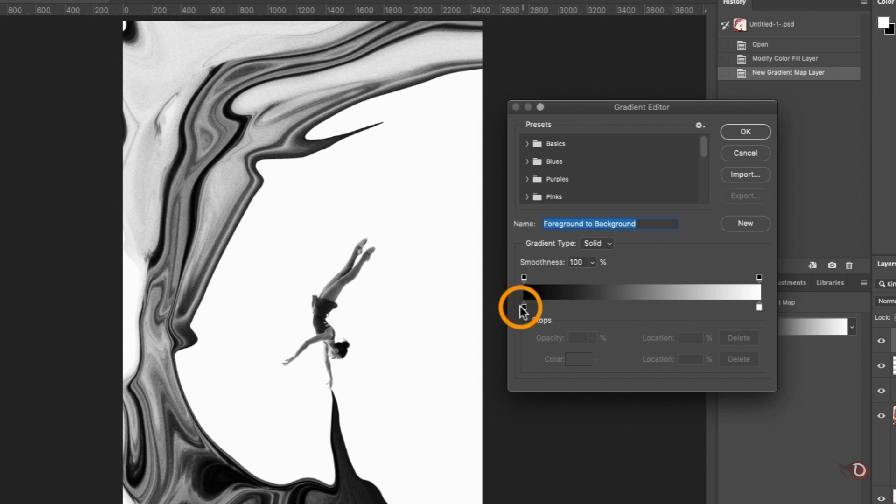
left_click(523, 308)
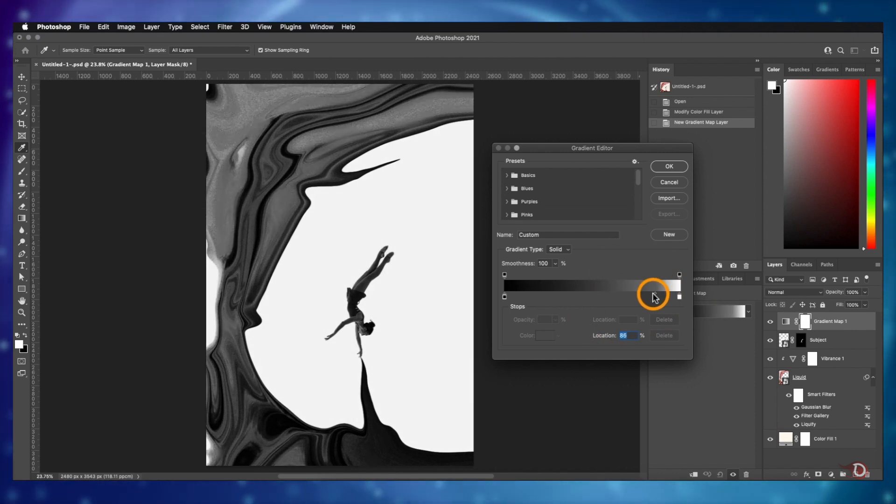
left_click(667, 166)
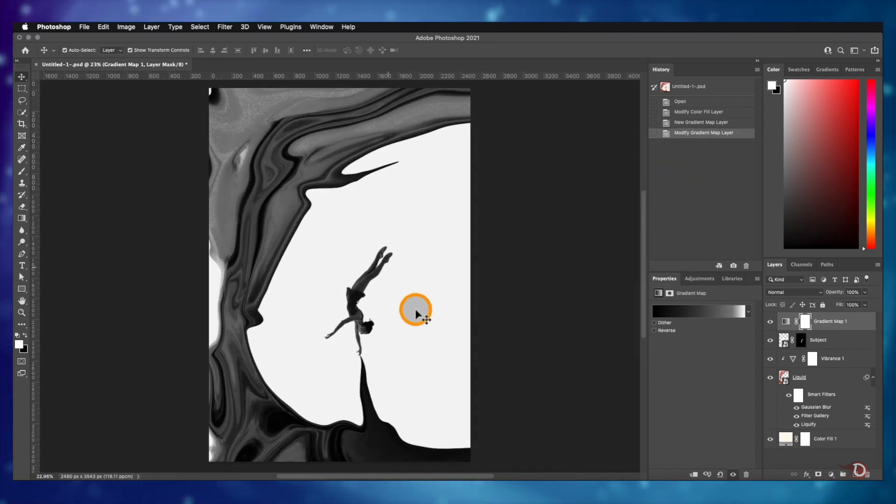
left_click(818, 340)
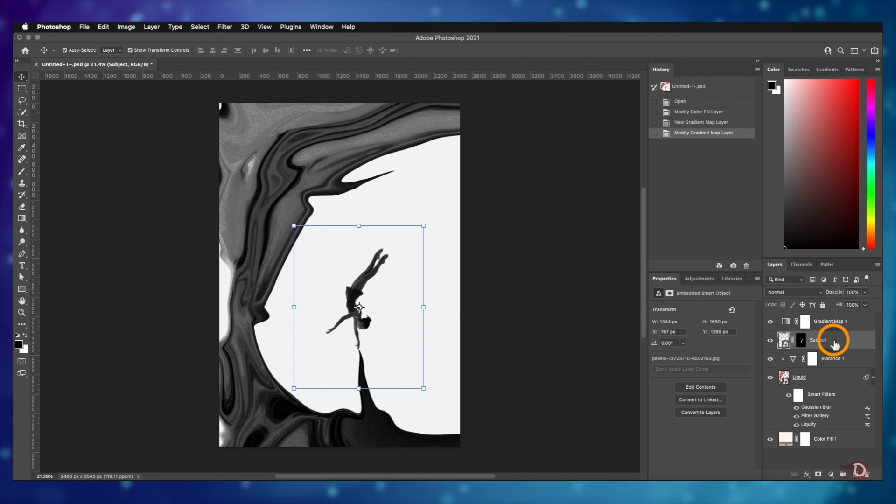
Step: Group Subject, Vibrance 1 and Liquid, and clip Gradient Map 1 to that group
left_click(799, 376)
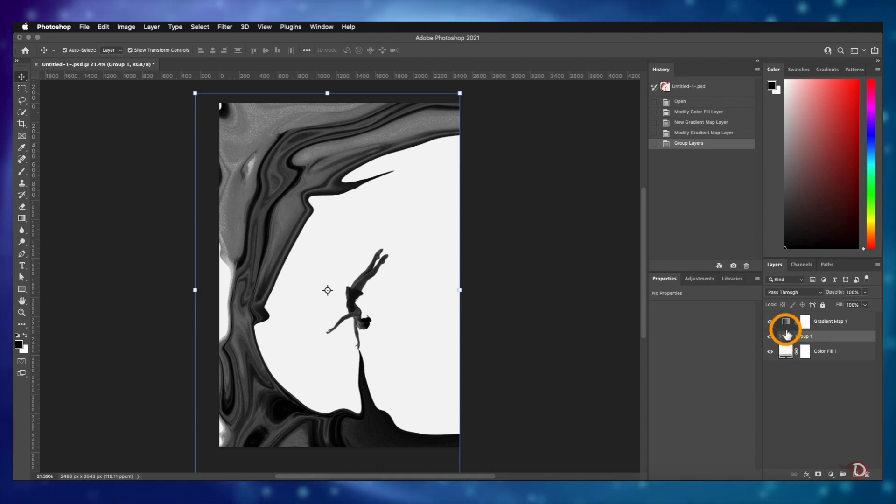
left_click(786, 321)
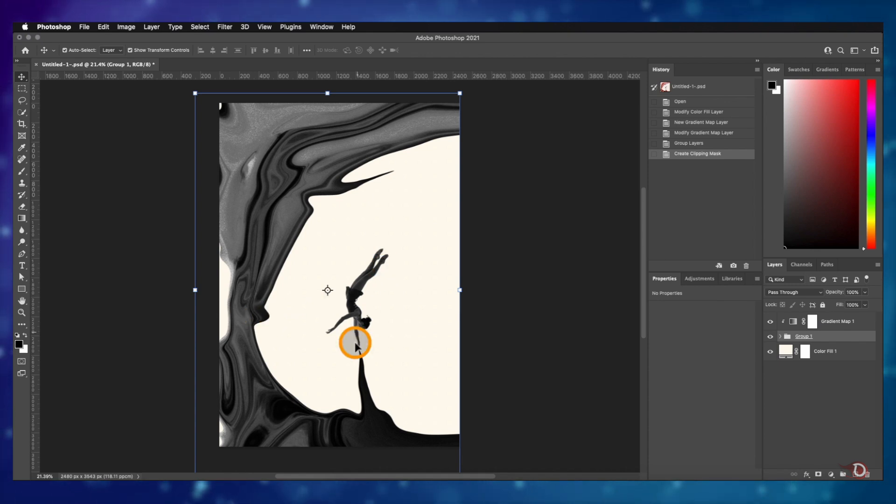
mouse_move(603, 289)
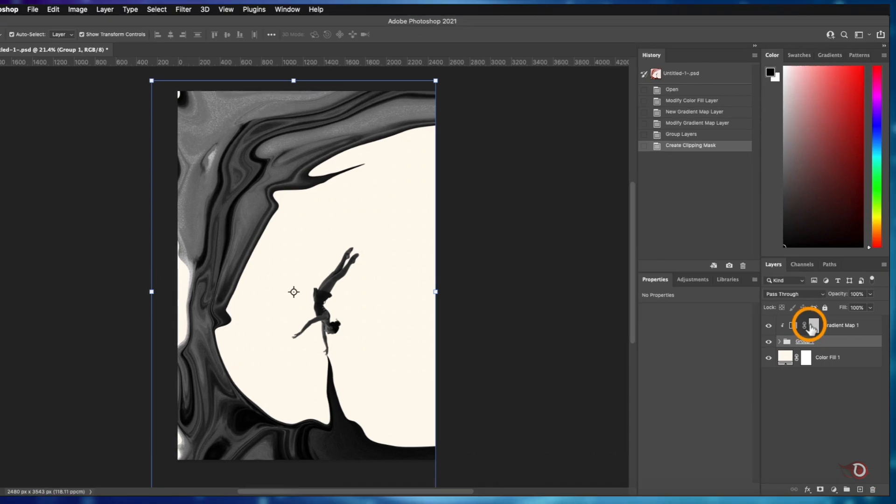
Step: Mask the Gradient Map off the swirl with a soft black brush, then set its light stop to 90%
left_click(811, 325)
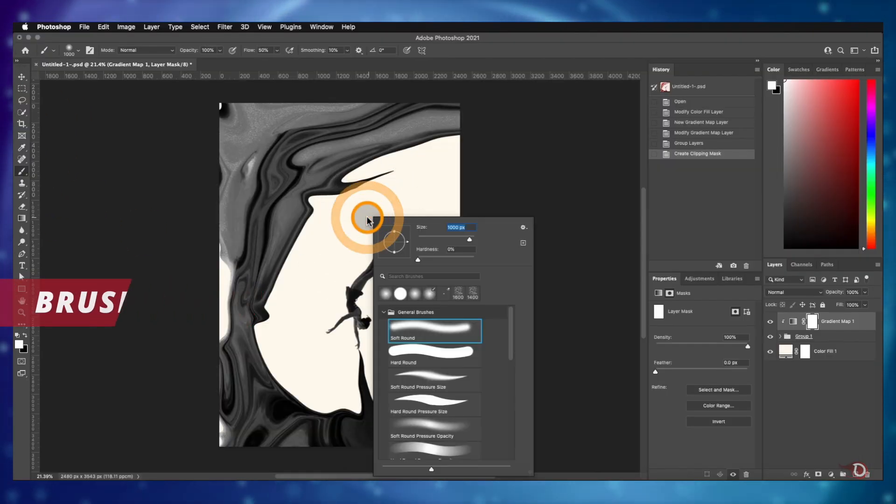
mouse_move(460, 331)
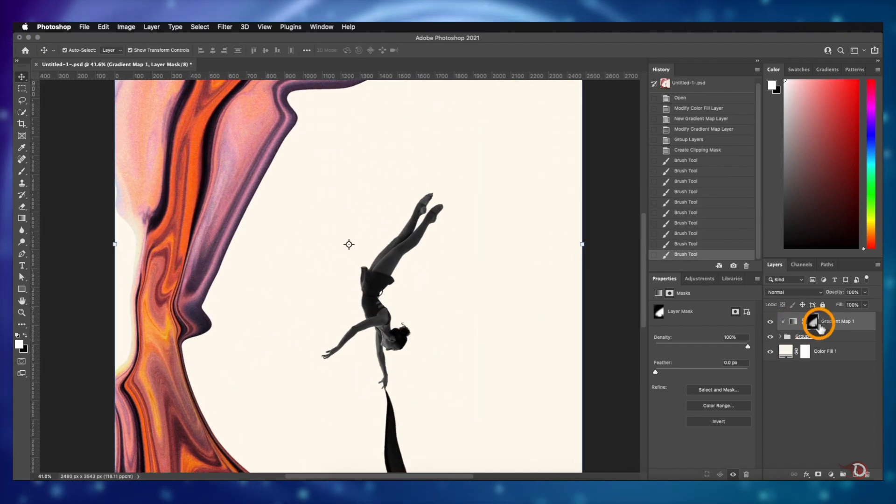
double_click(820, 321)
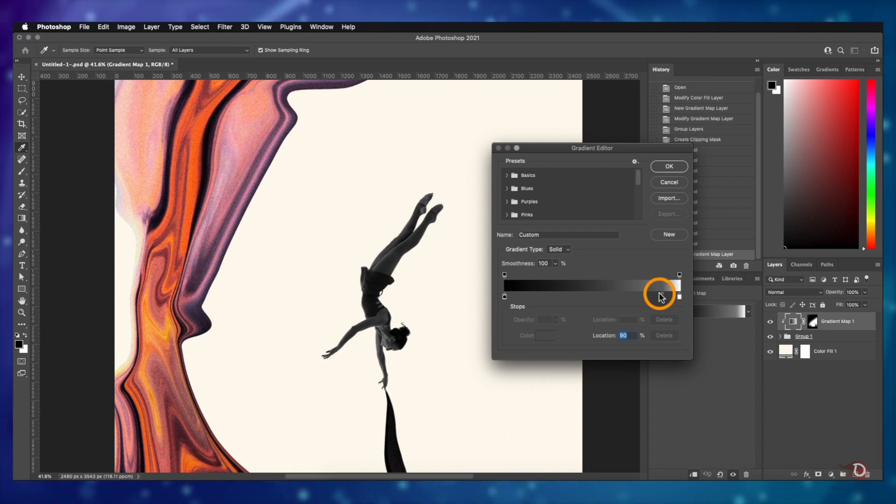
left_click(667, 166)
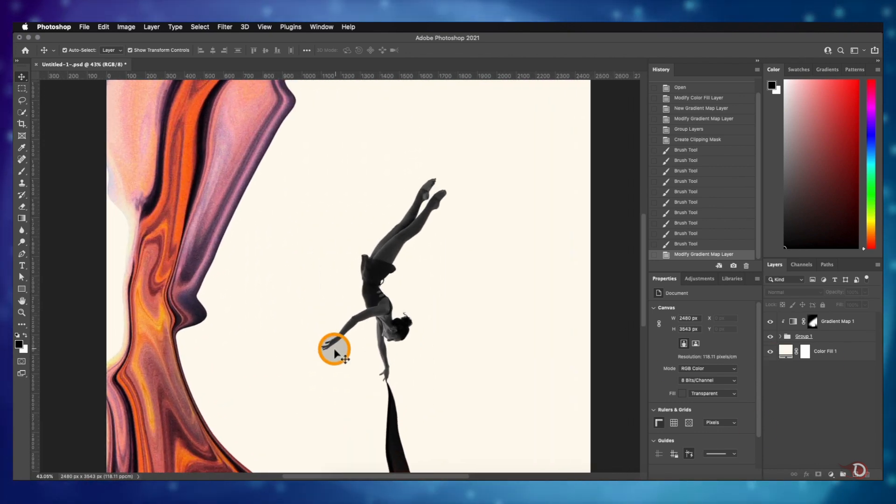
Step: Apply Grain (Intensity 42, Regular) and a 0.6 px Gaussian Blur to Color Fill 1 as a smart object
left_click(823, 351)
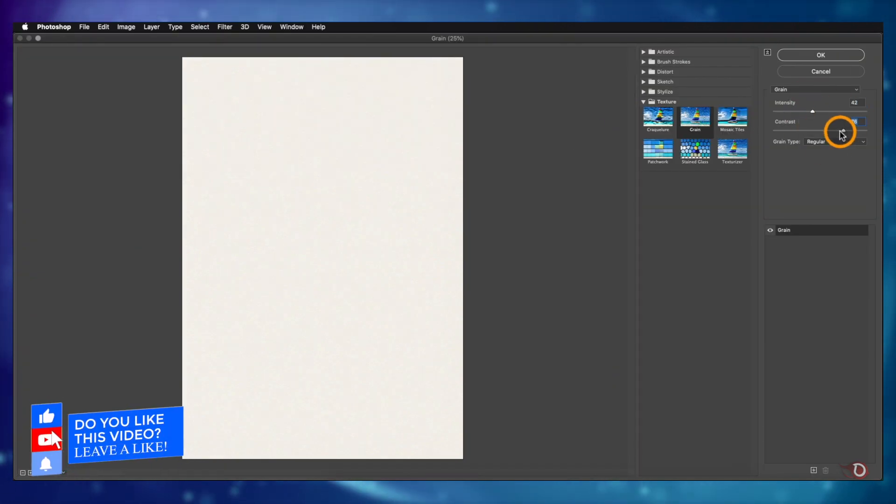
left_click(821, 55)
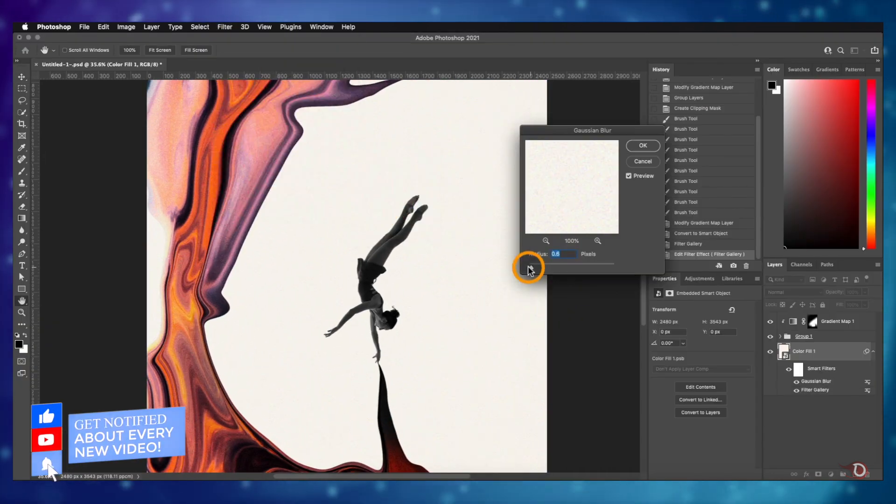
left_click(642, 146)
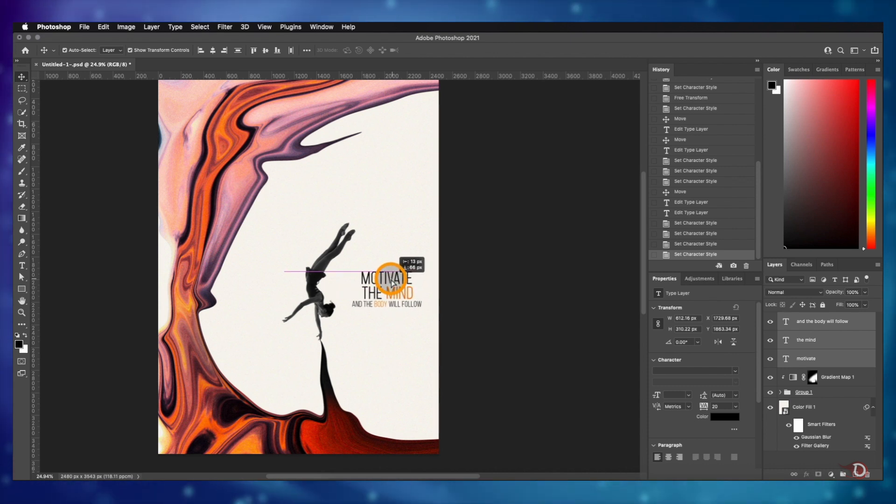
Step: Apply a Drop Shadow layer style with set opacity, distance and size to the motivate layer
left_click(804, 407)
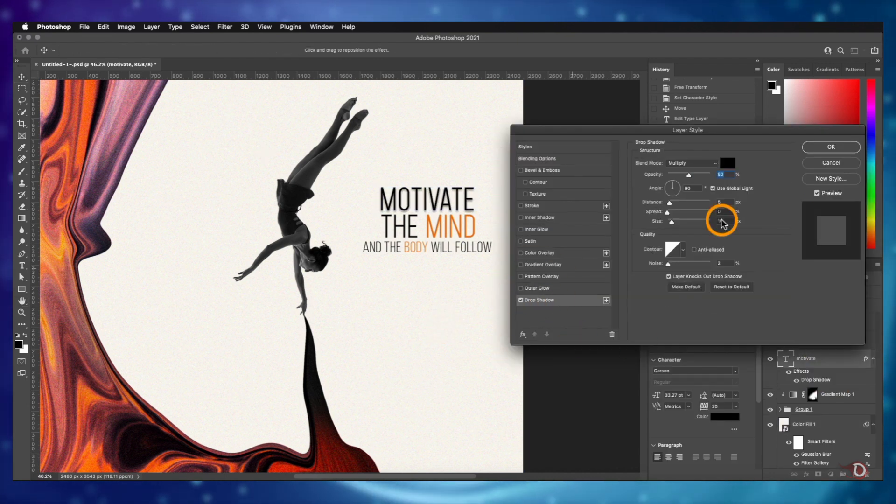
left_click(829, 146)
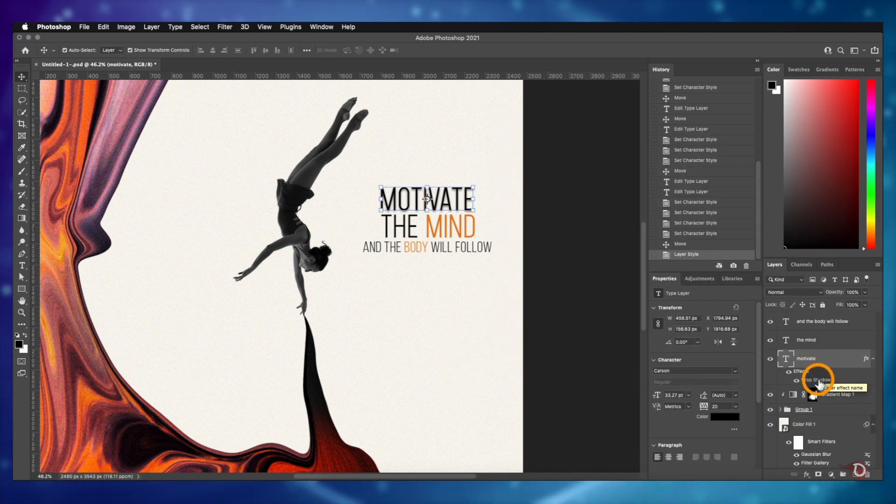